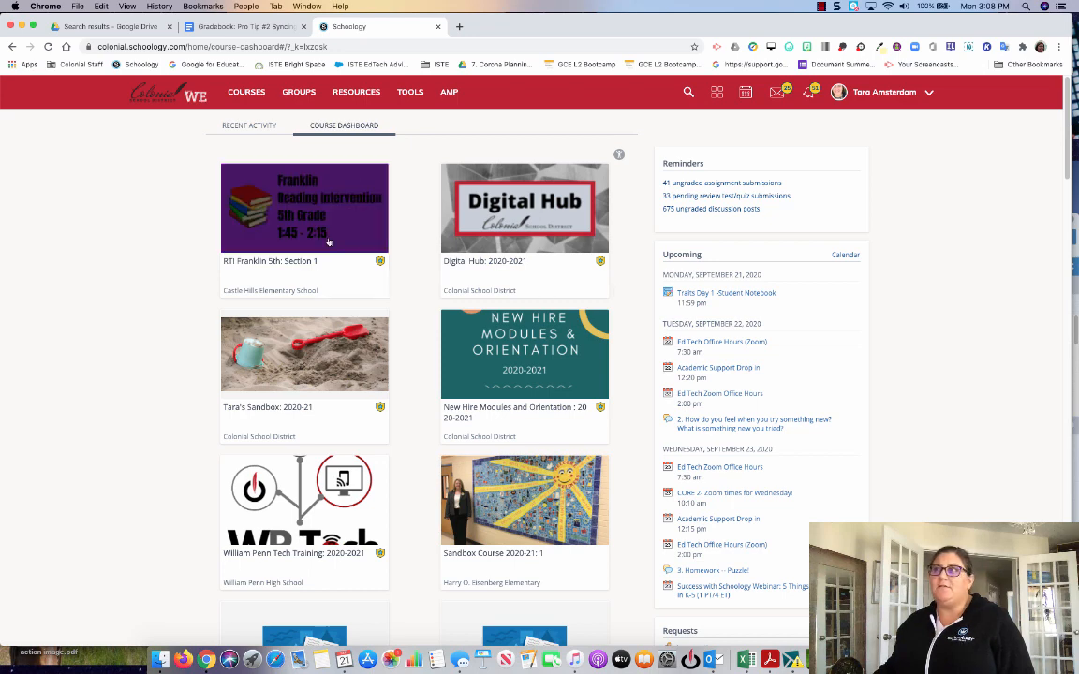
- Open My Resources from the top navigation bar
left_click(356, 92)
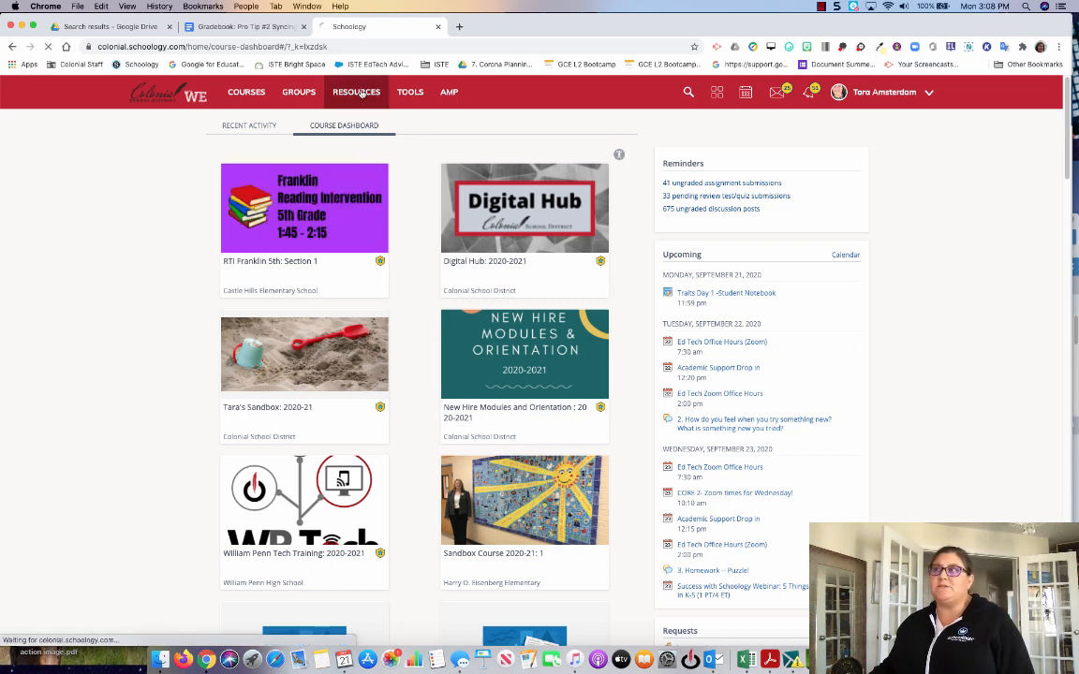
left_click(356, 92)
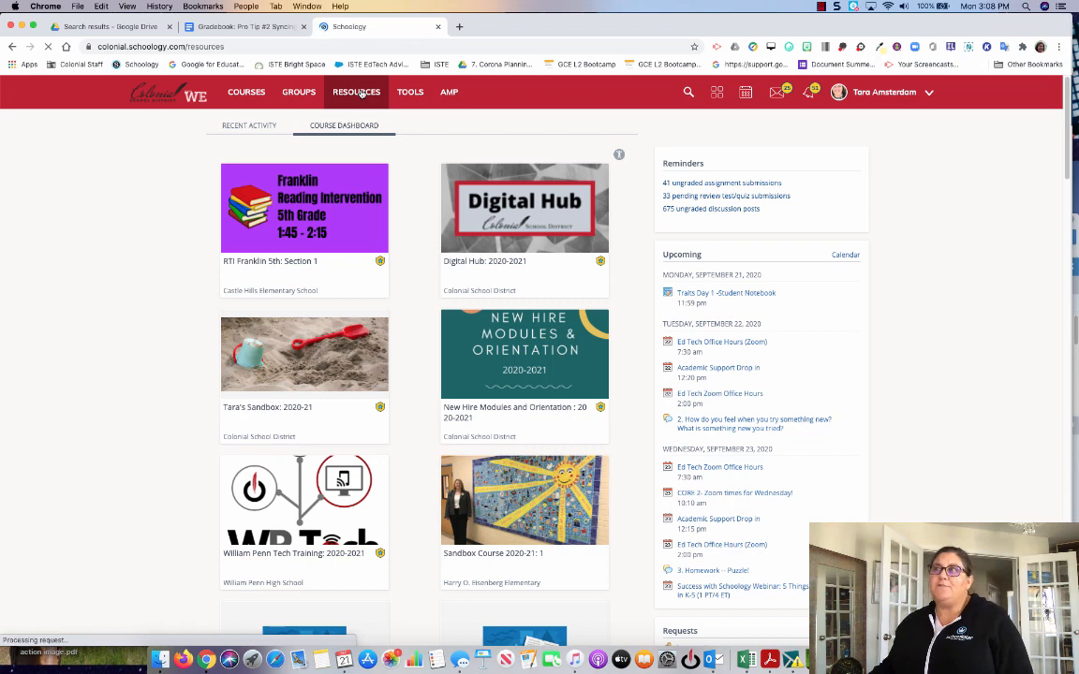
left_click(356, 92)
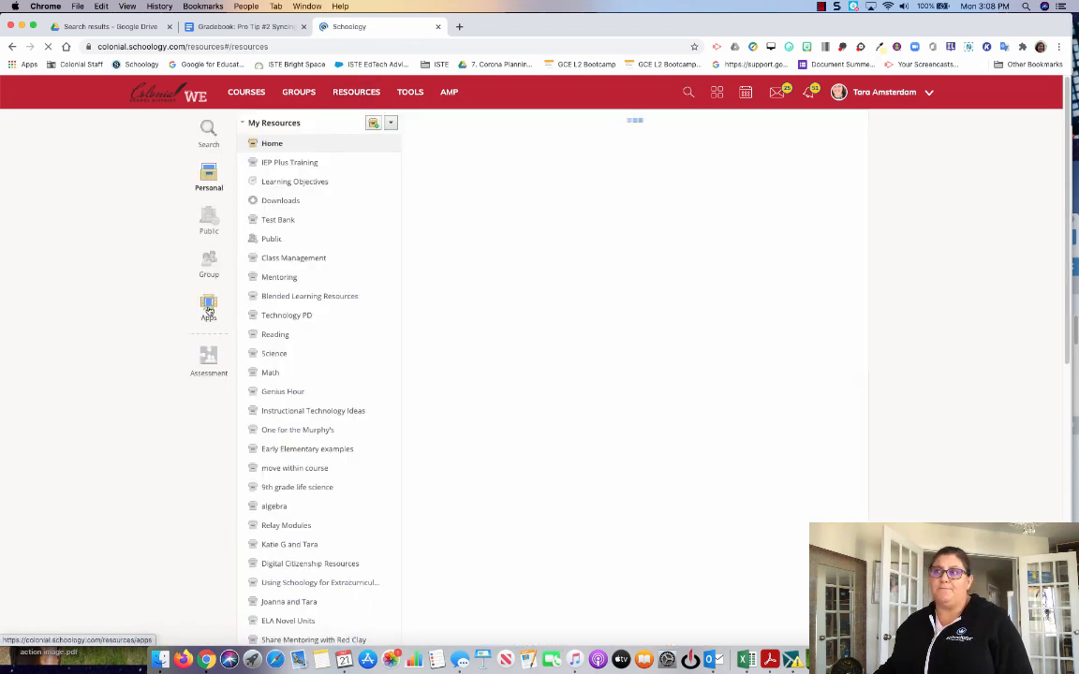
- Open the Google Drive Resource App from the Apps list in Resources
left_click(271, 144)
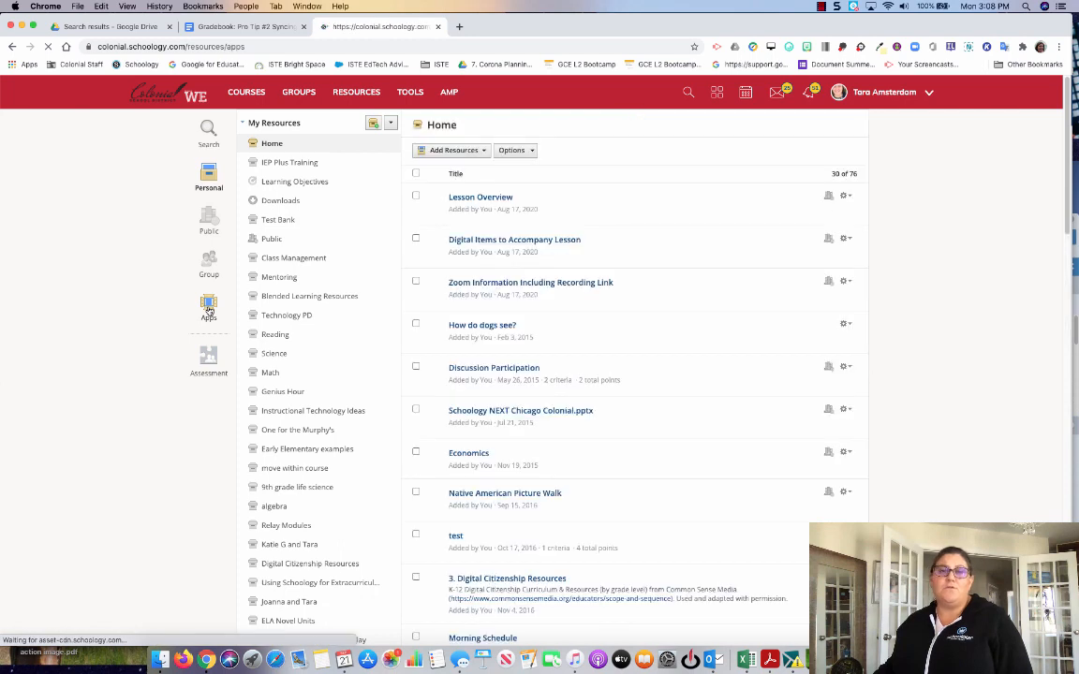
left_click(208, 307)
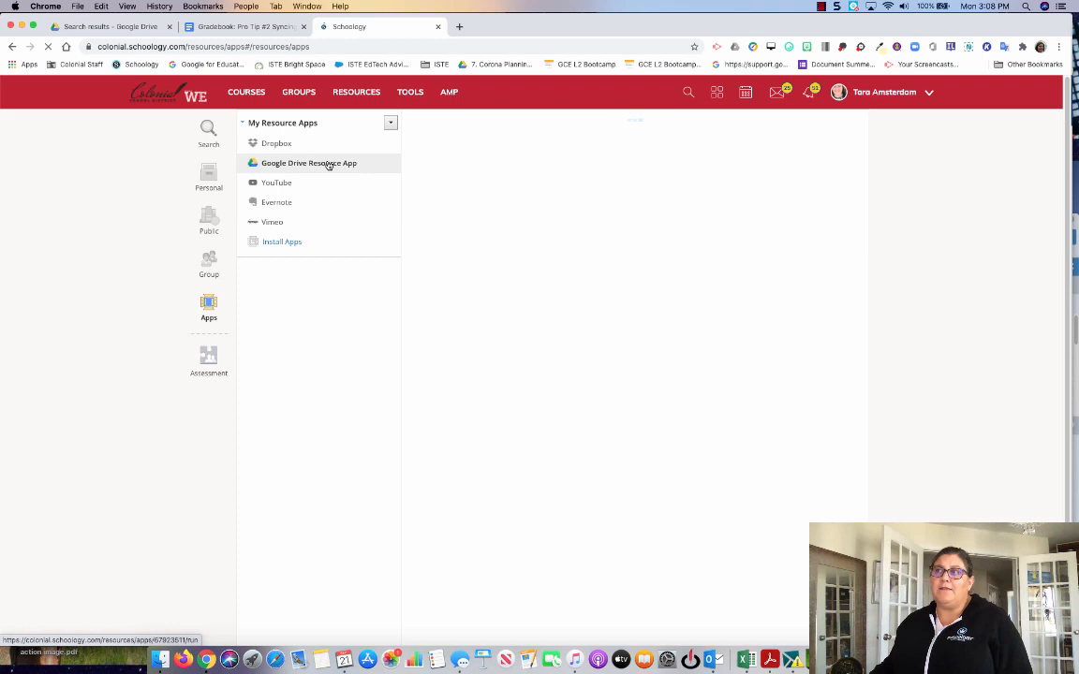
left_click(308, 162)
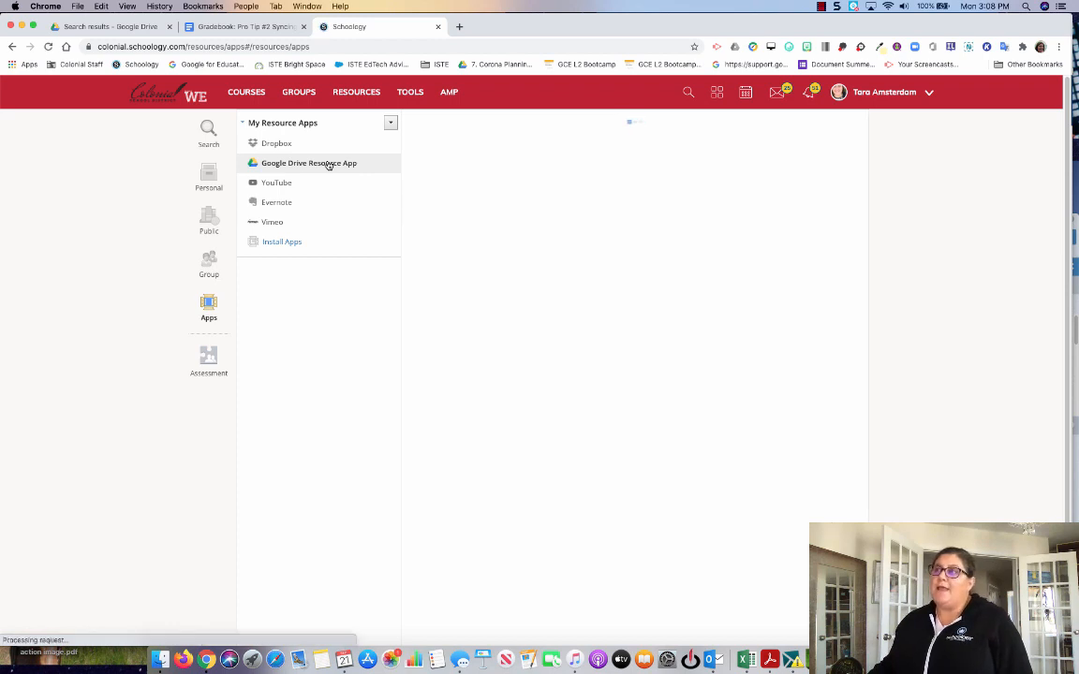
left_click(308, 163)
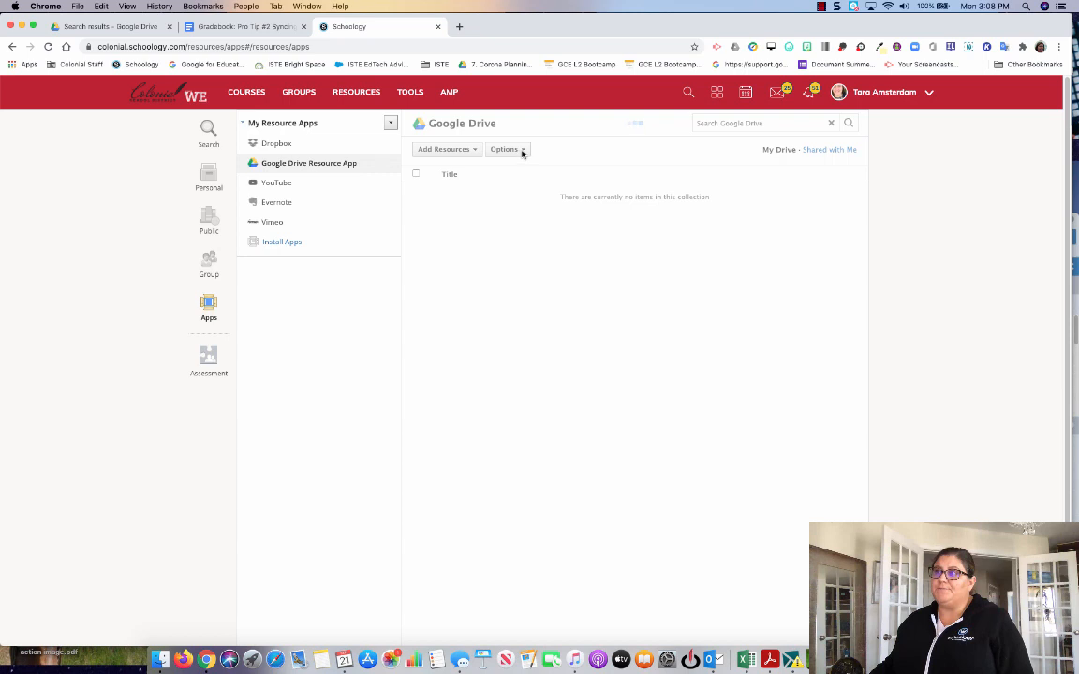
- Log out of the connected Google account from the Drive app's Account Settings and confirm
left_click(507, 149)
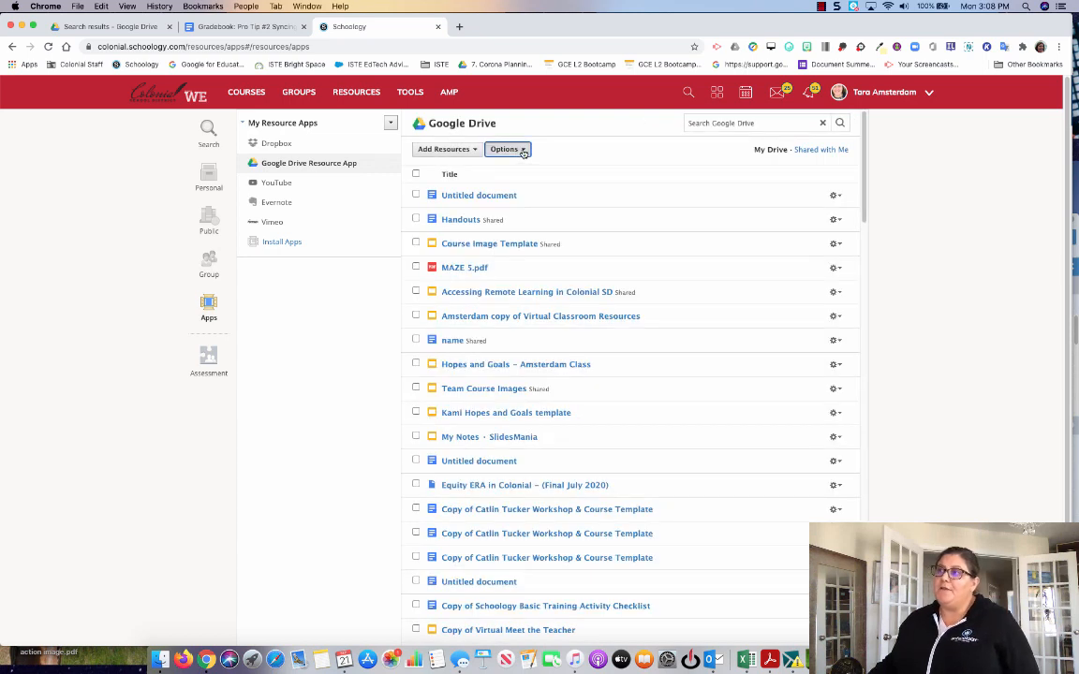
left_click(504, 149)
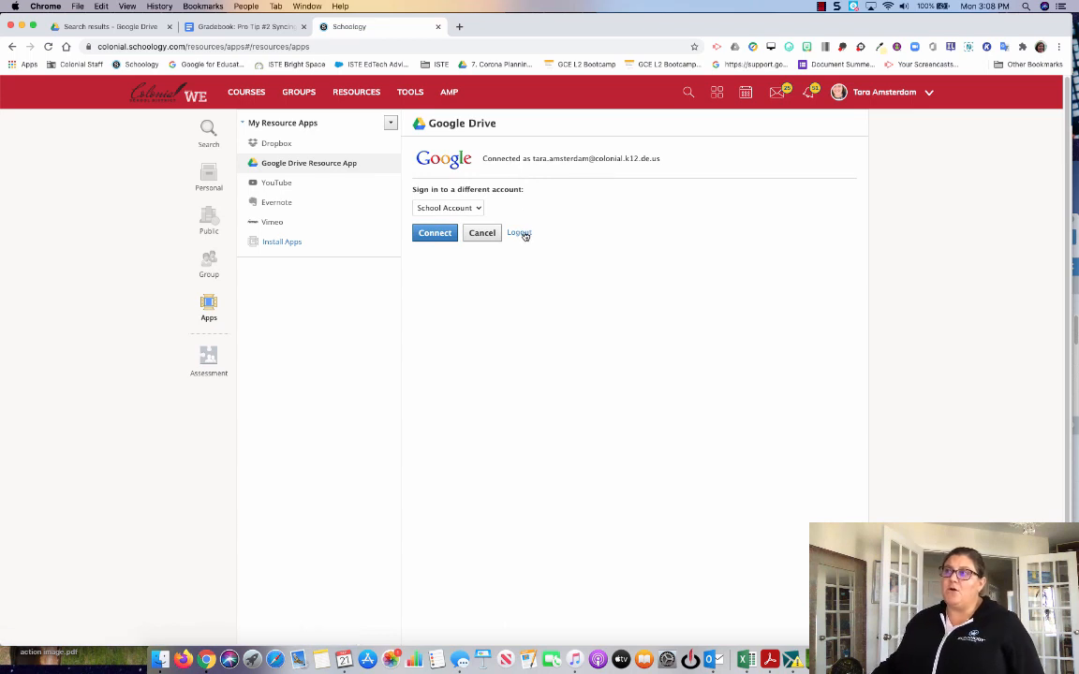
left_click(519, 232)
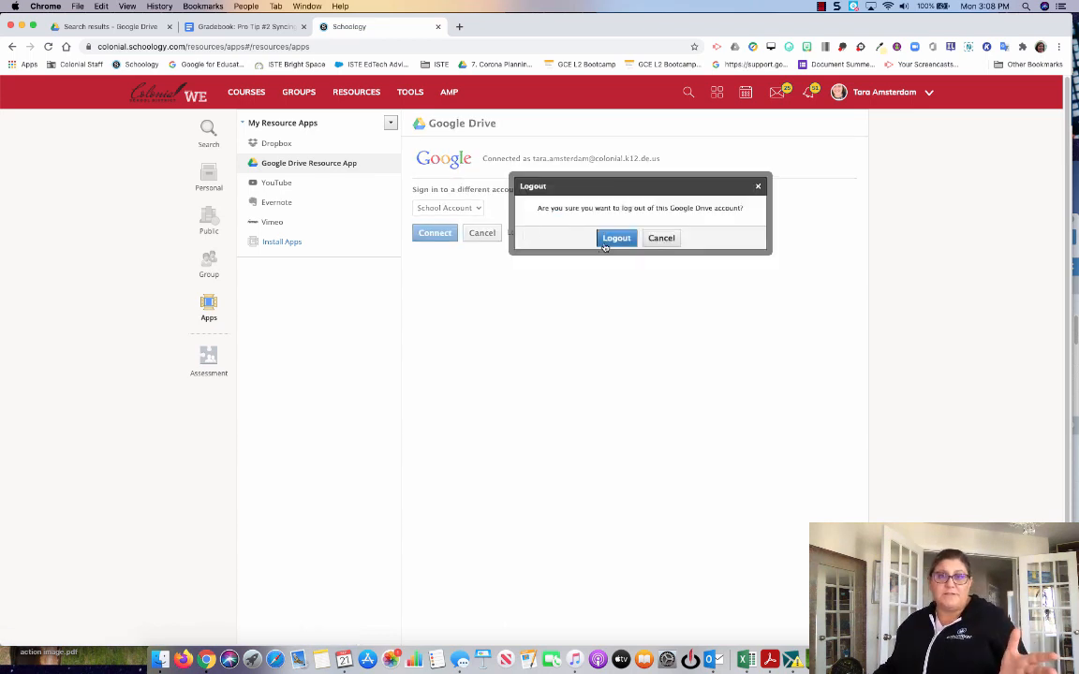
left_click(616, 238)
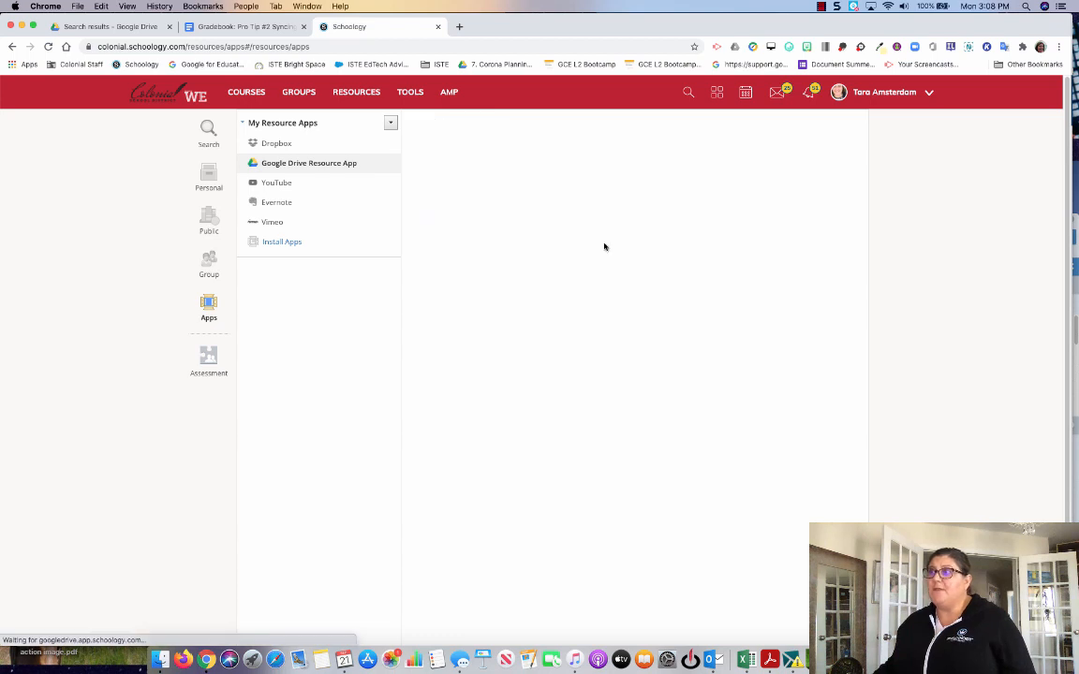
- Choose Connect in the Drive app's Account Settings to open the Google sign-in window
left_click(308, 163)
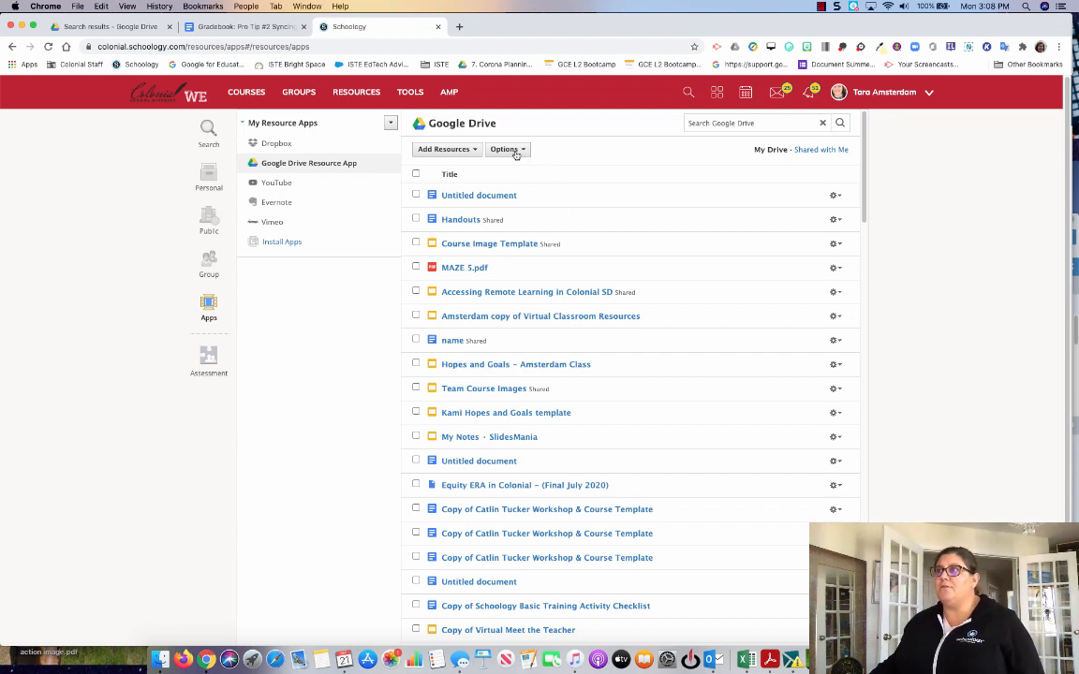
left_click(505, 149)
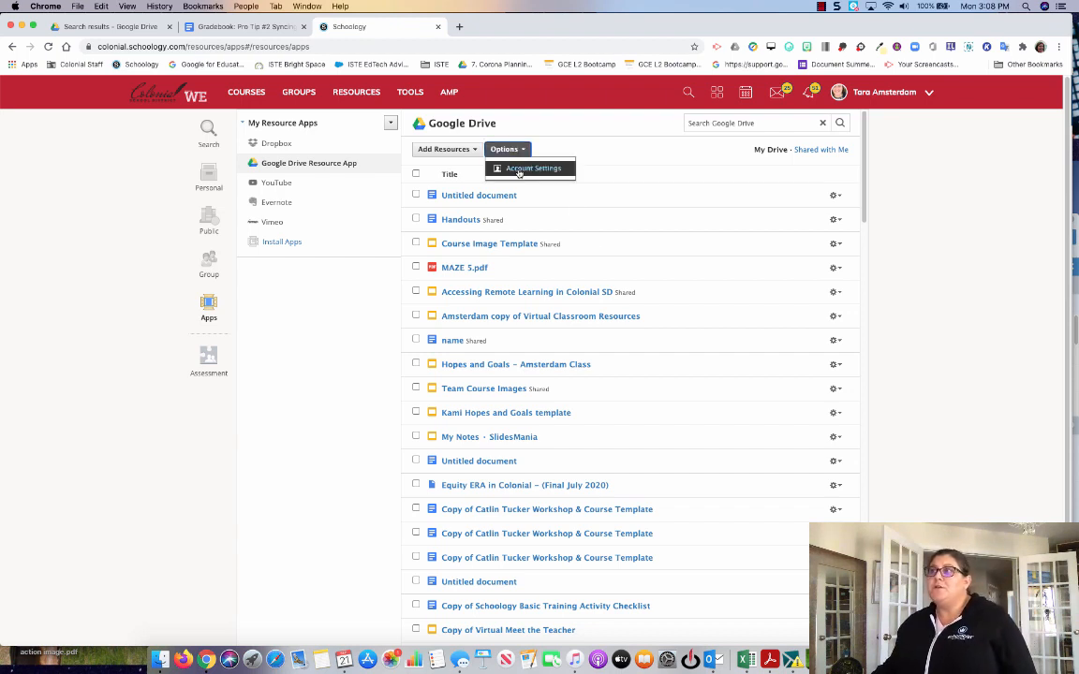
left_click(532, 168)
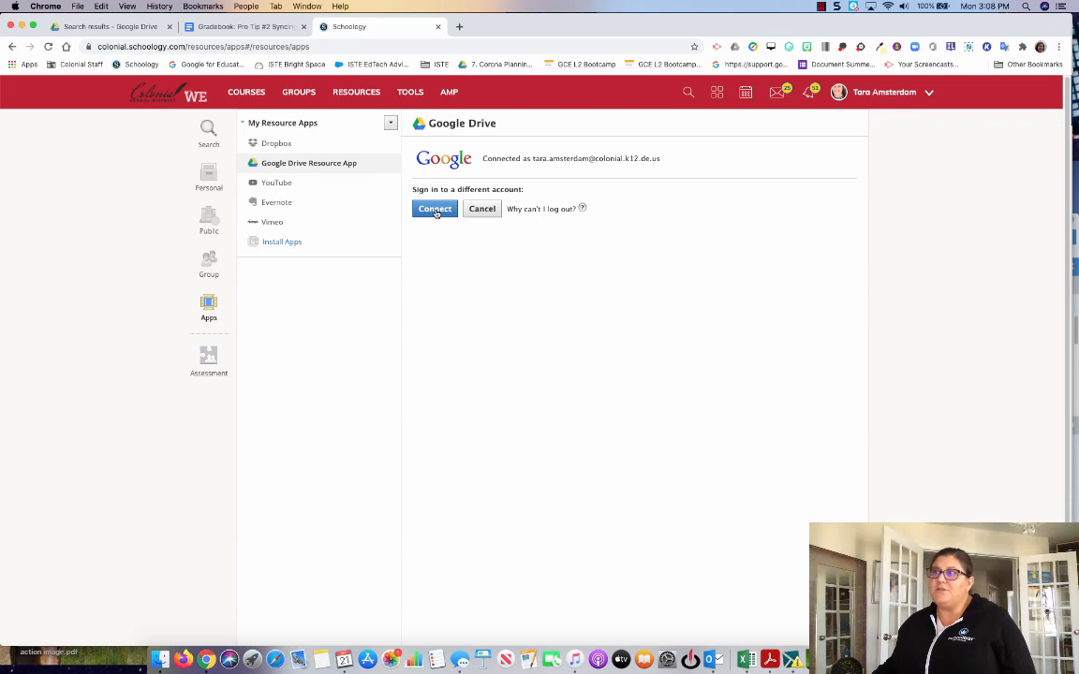
left_click(435, 208)
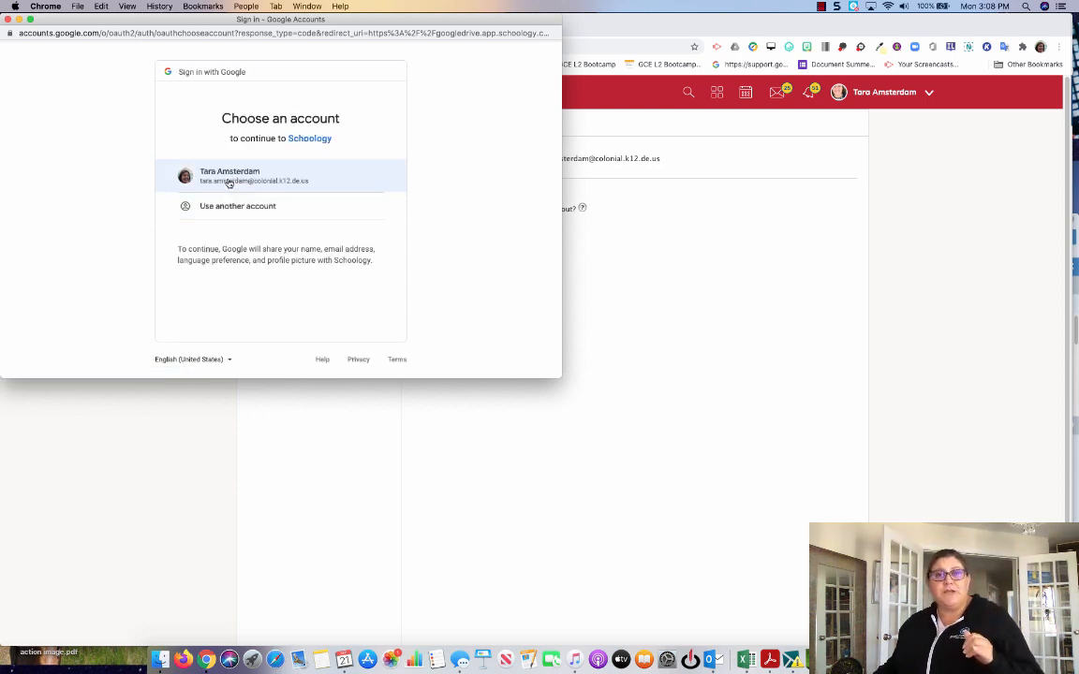
- Select the district school account and allow Schoology access to its Drive files
left_click(280, 176)
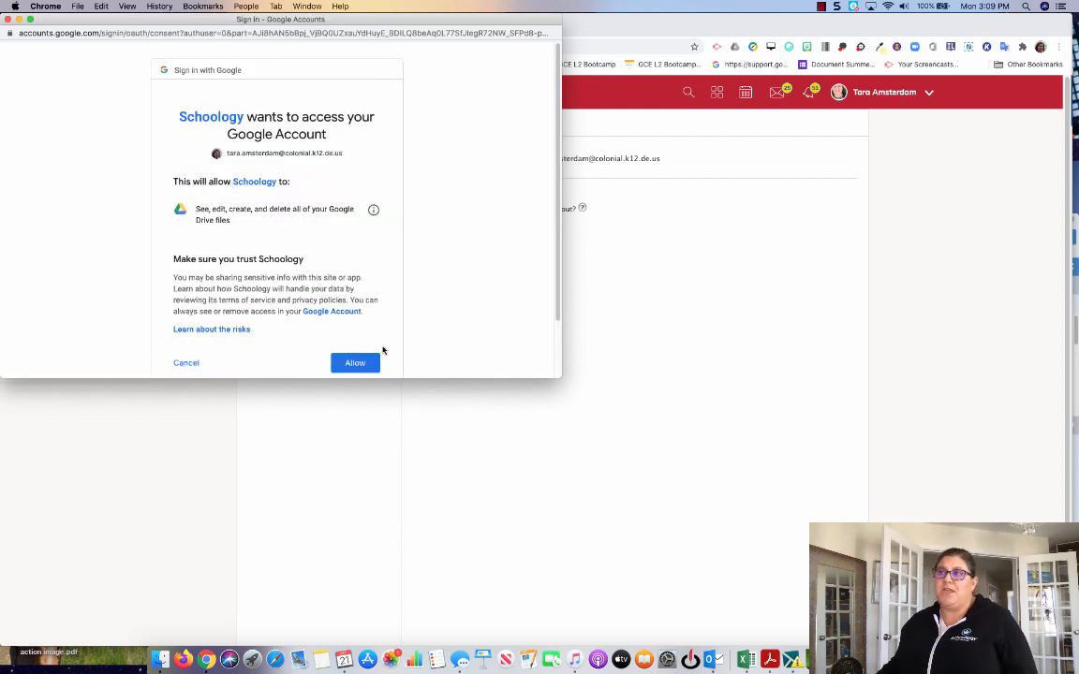
left_click(355, 363)
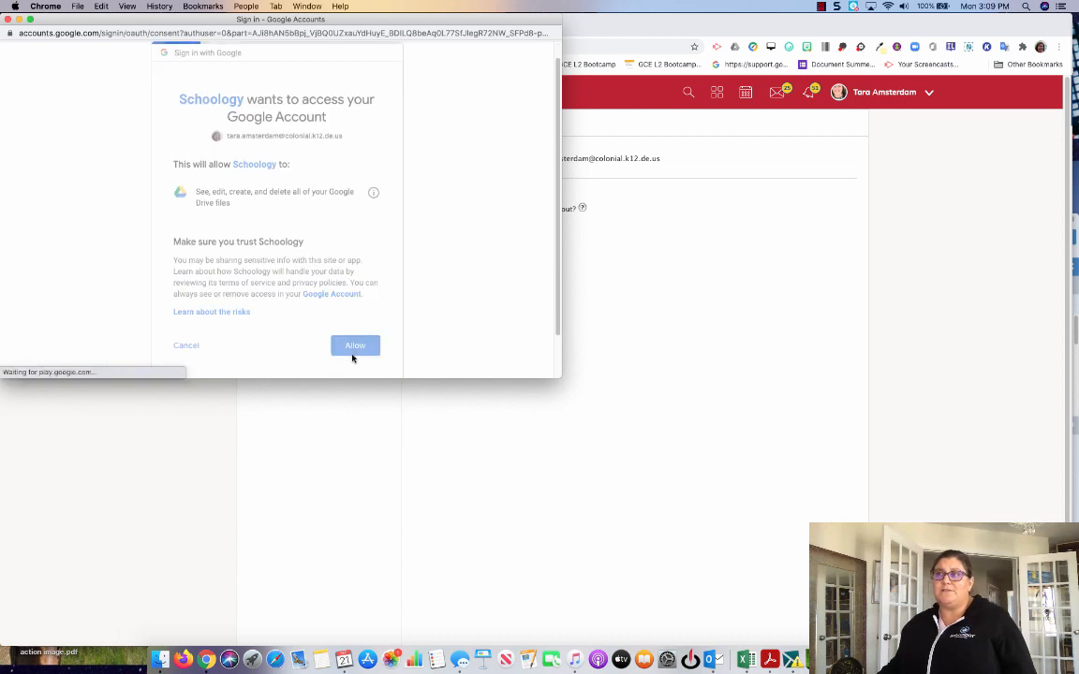
left_click(355, 346)
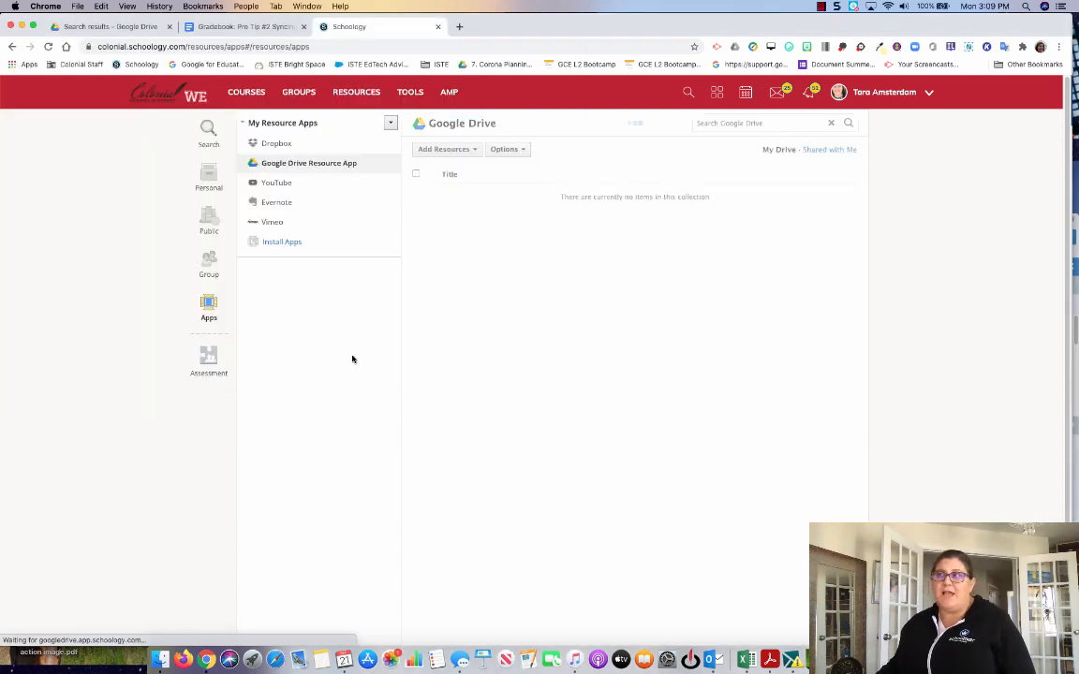